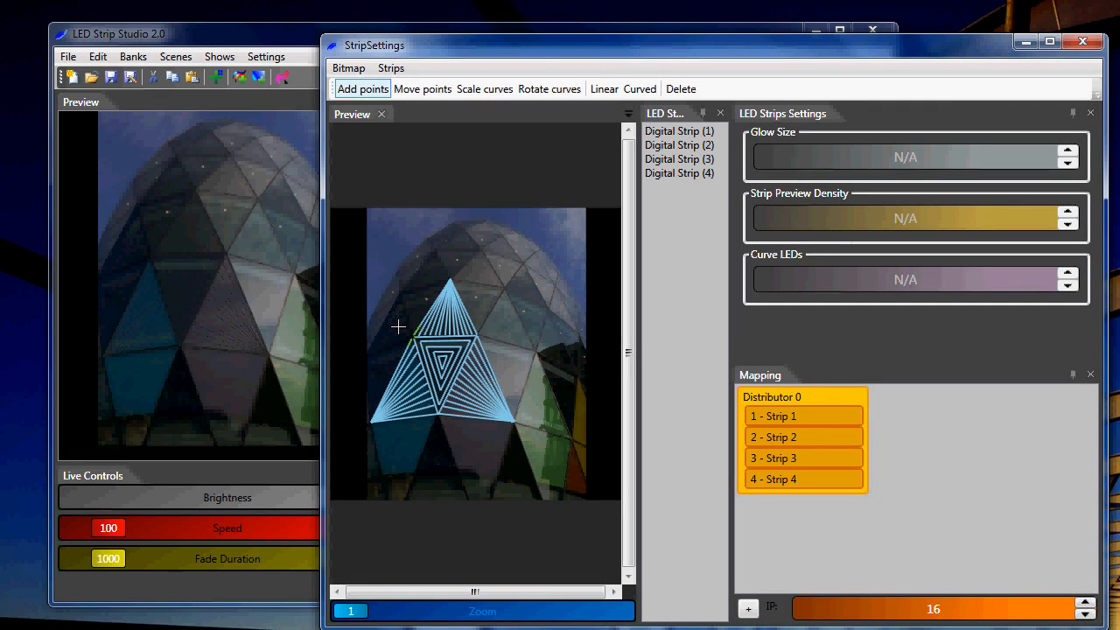
mouse_move(497, 329)
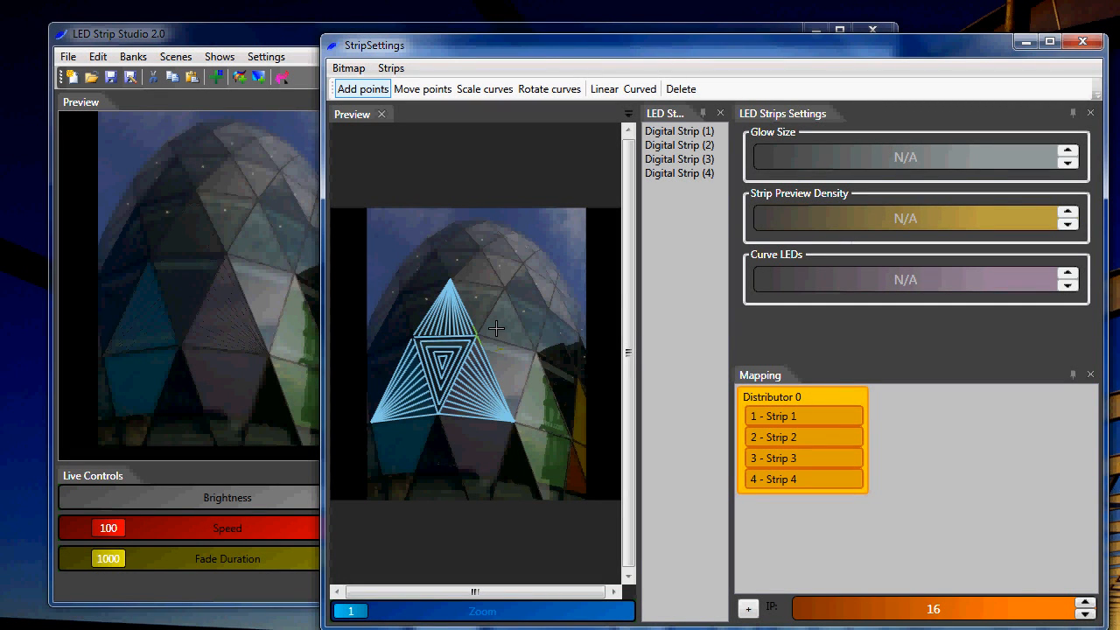
Add a fifth LED strip of type Digital Strip via Strips > Add.
click(392, 67)
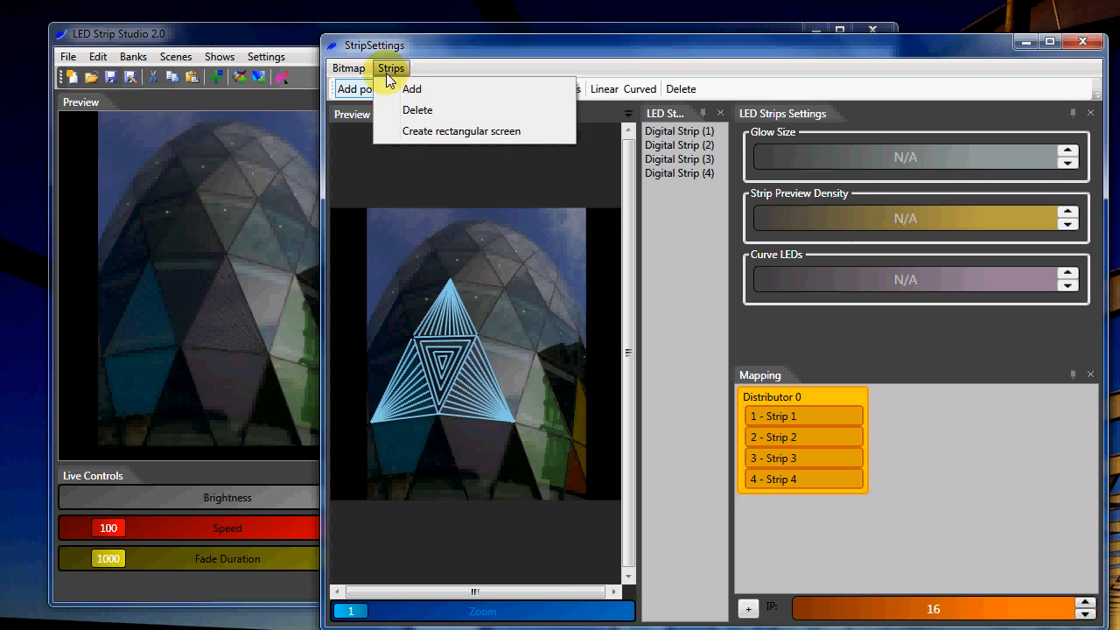
click(411, 87)
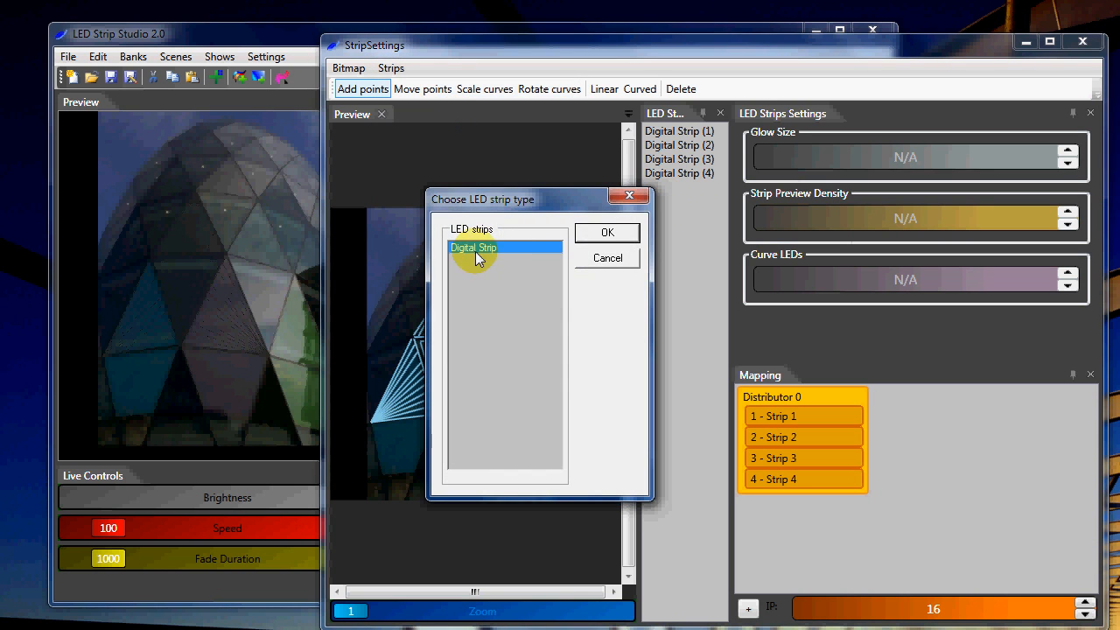
click(606, 231)
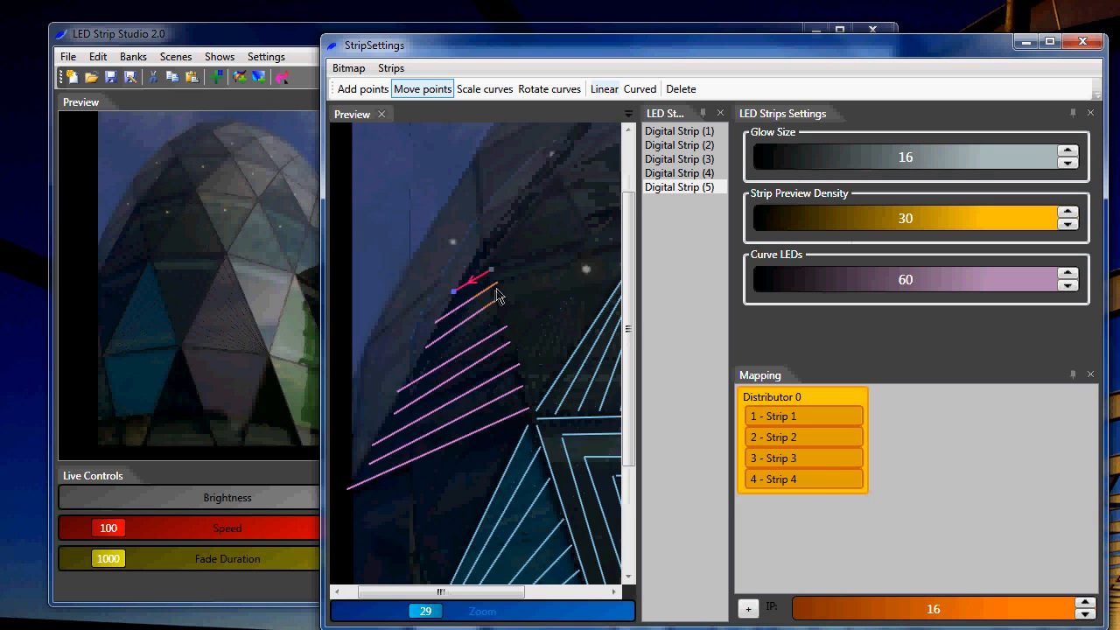
Drag the upper strip lines' endpoints onto the triangular panel's edge using Move points.
click(360, 87)
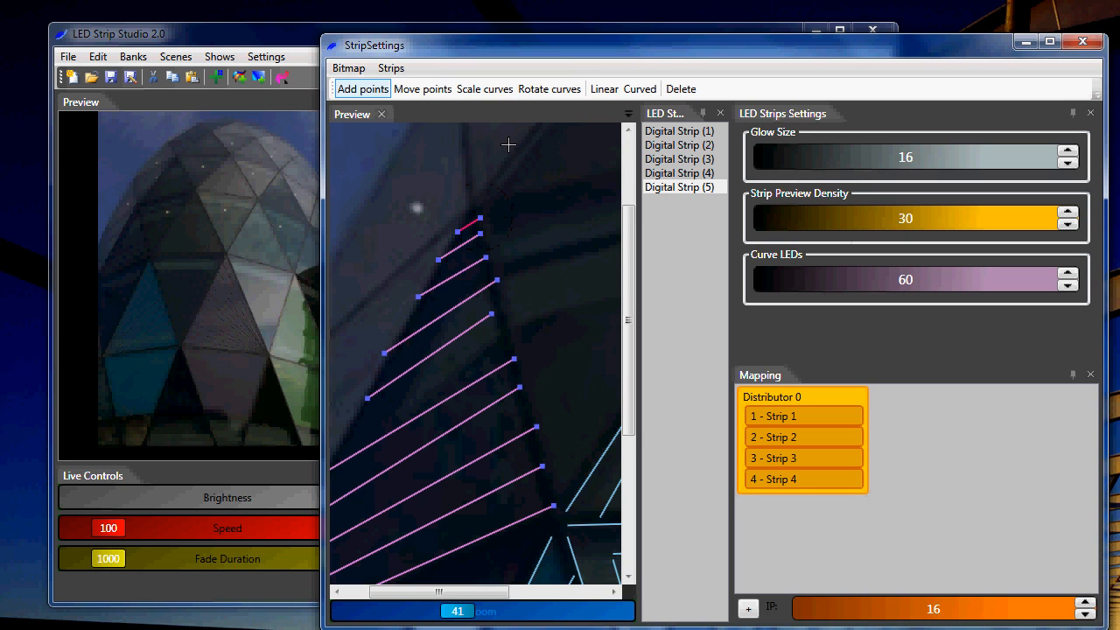
click(424, 87)
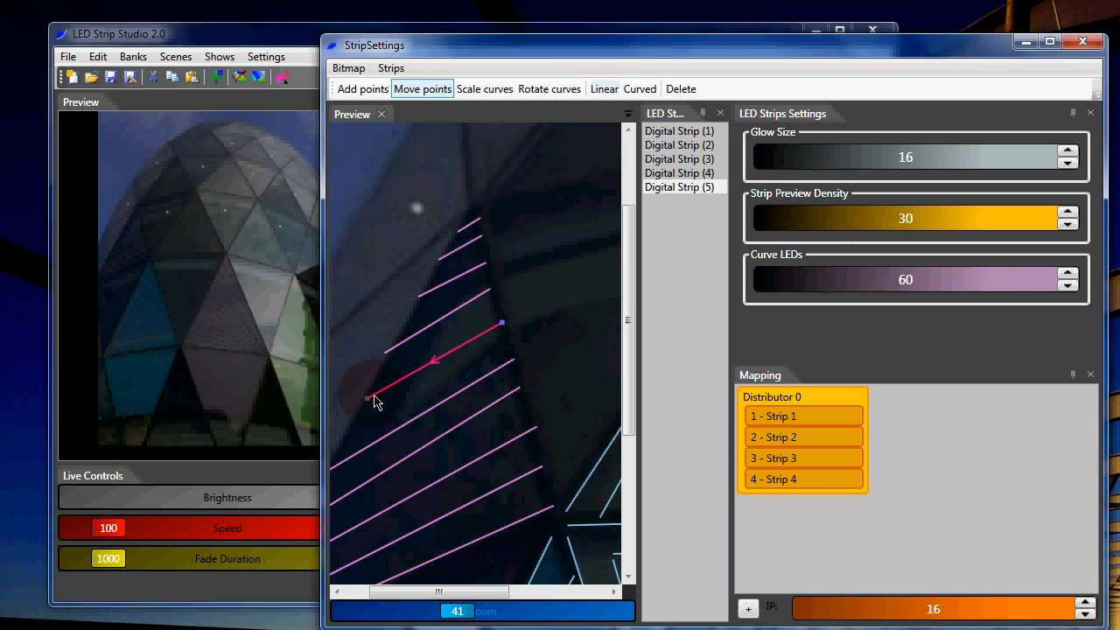
drag(501, 322, 516, 366)
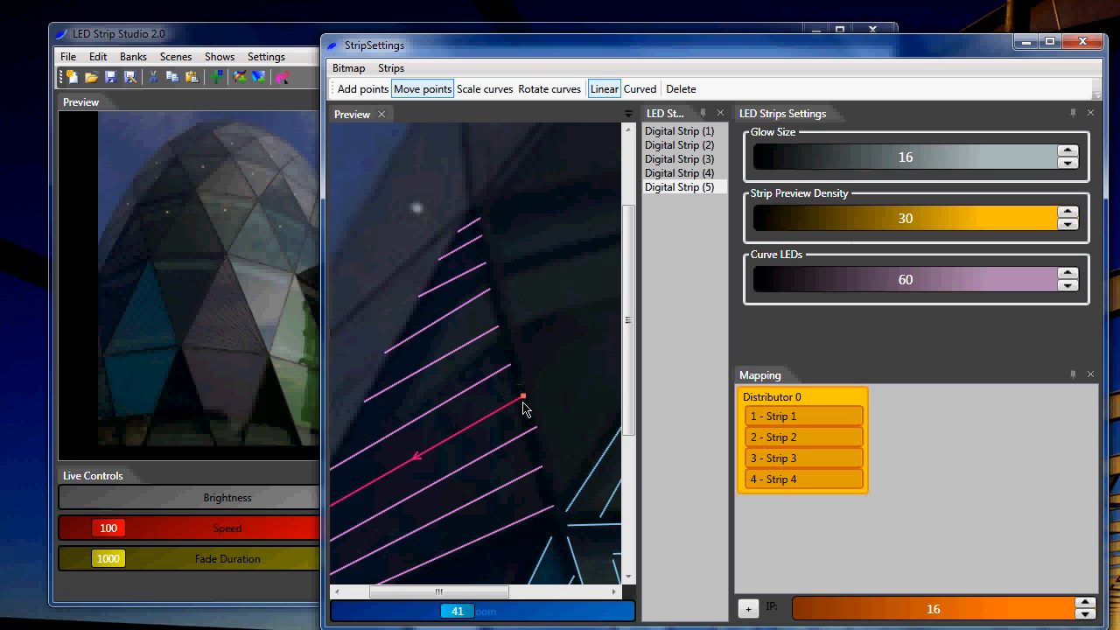
drag(523, 395, 533, 437)
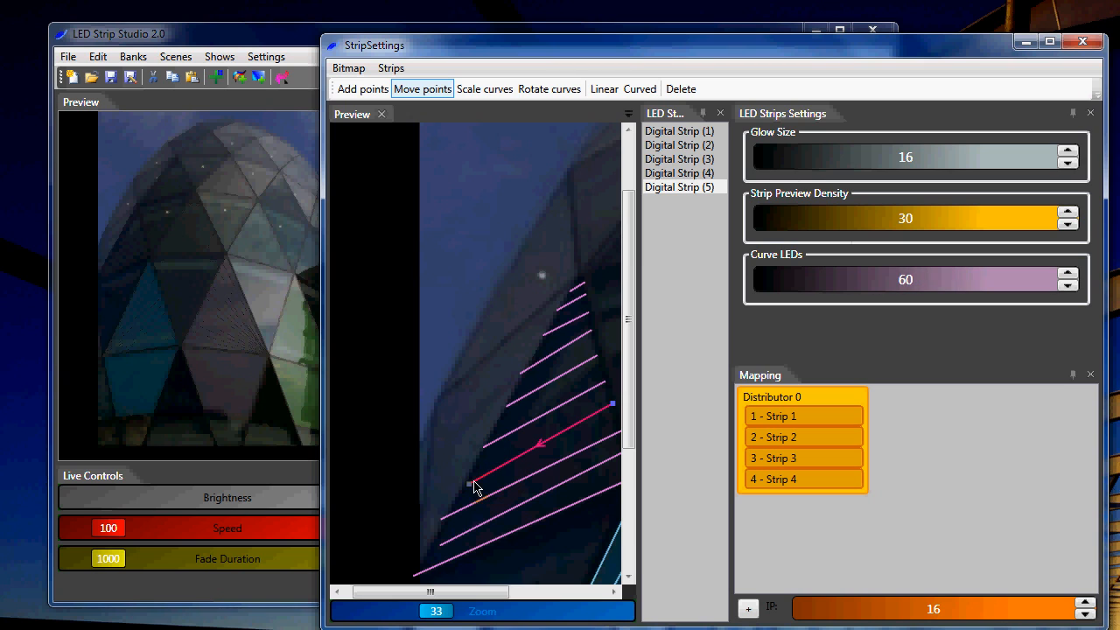
Align the remaining strip points, including the bottom line's end, with the facade edges.
click(603, 87)
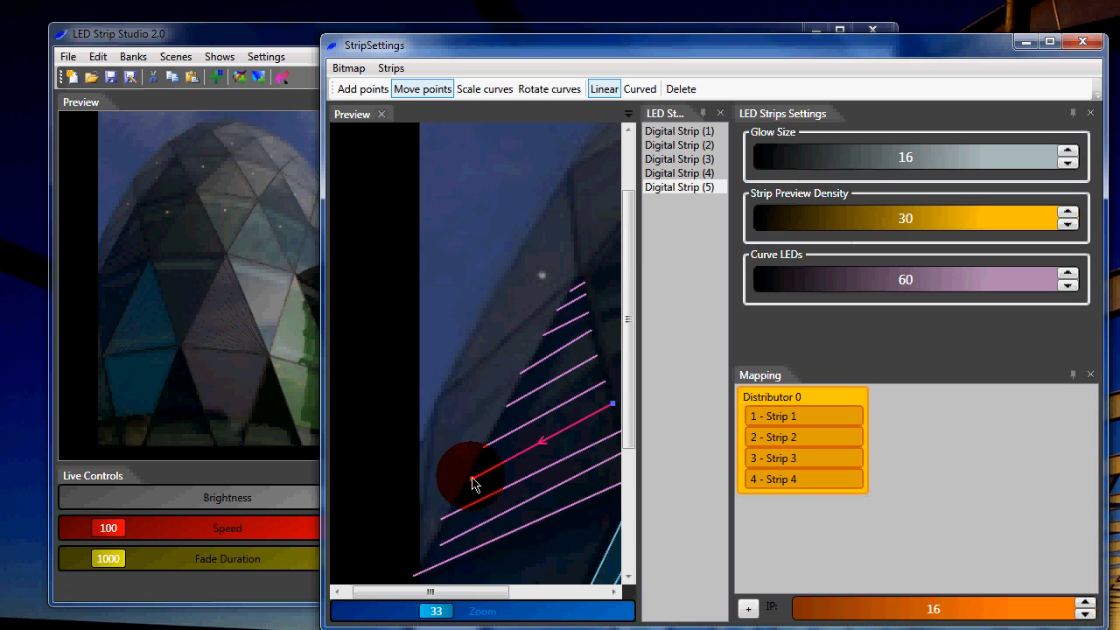
drag(473, 486, 507, 406)
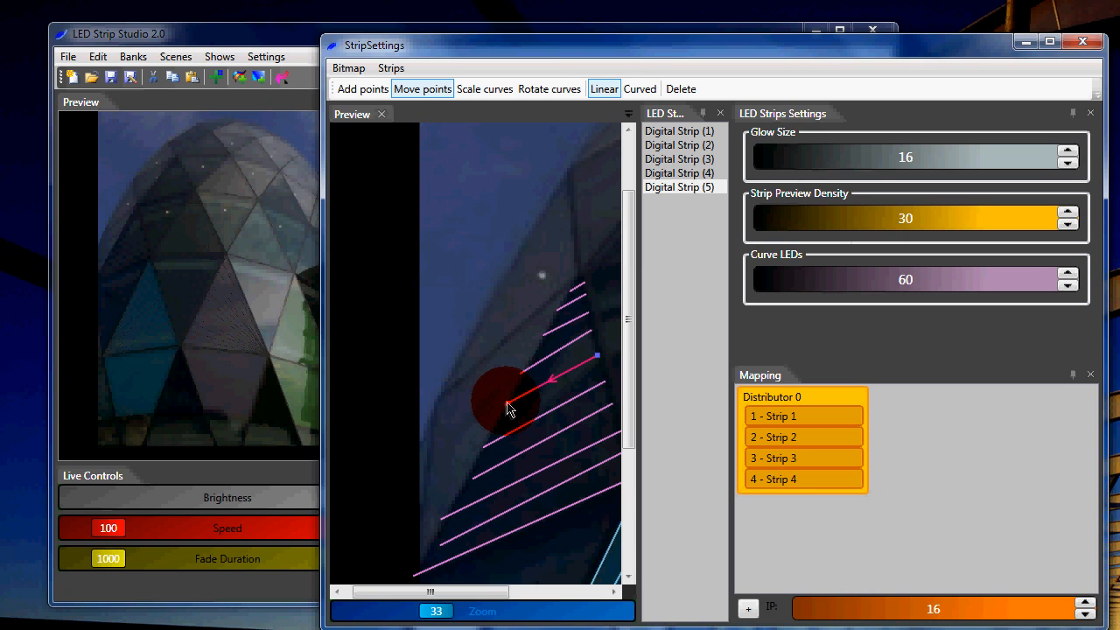
drag(508, 409, 525, 378)
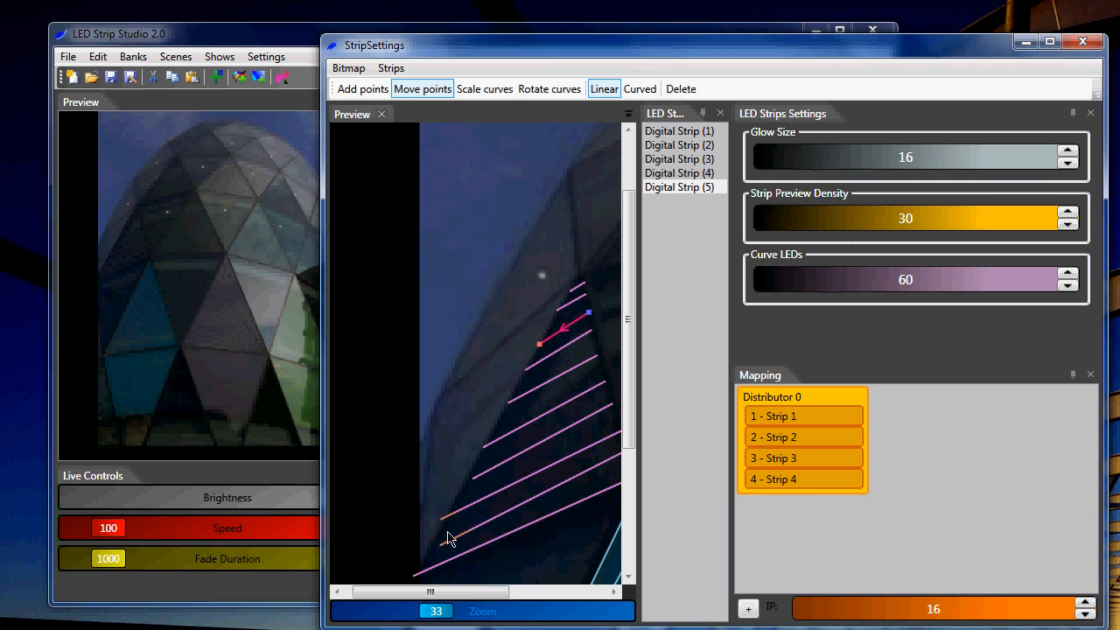
drag(568, 329, 434, 543)
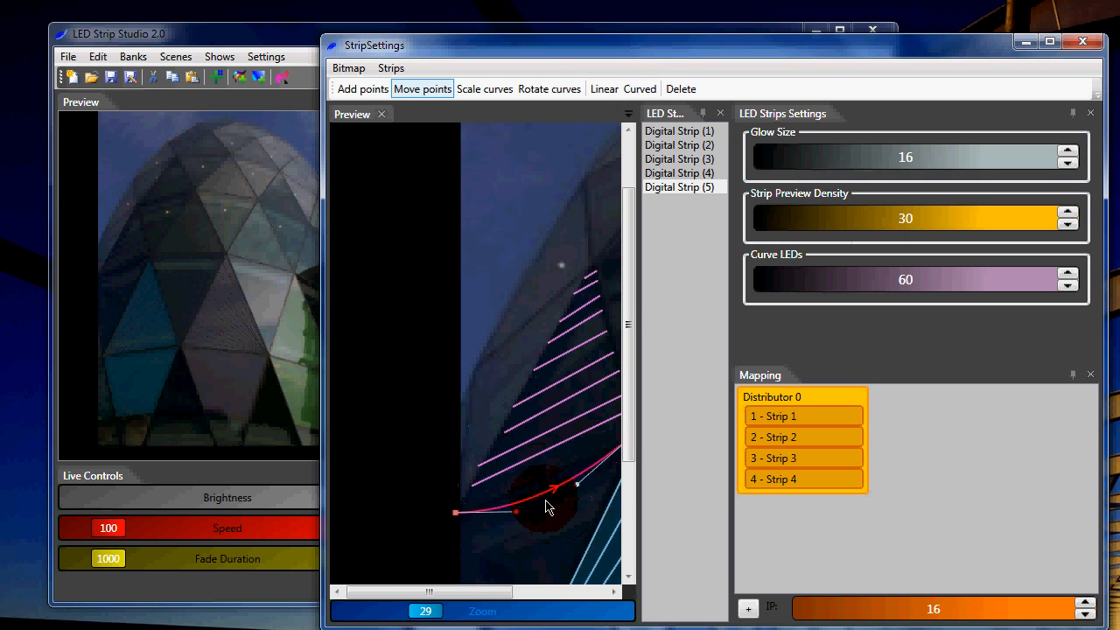
drag(546, 507, 546, 458)
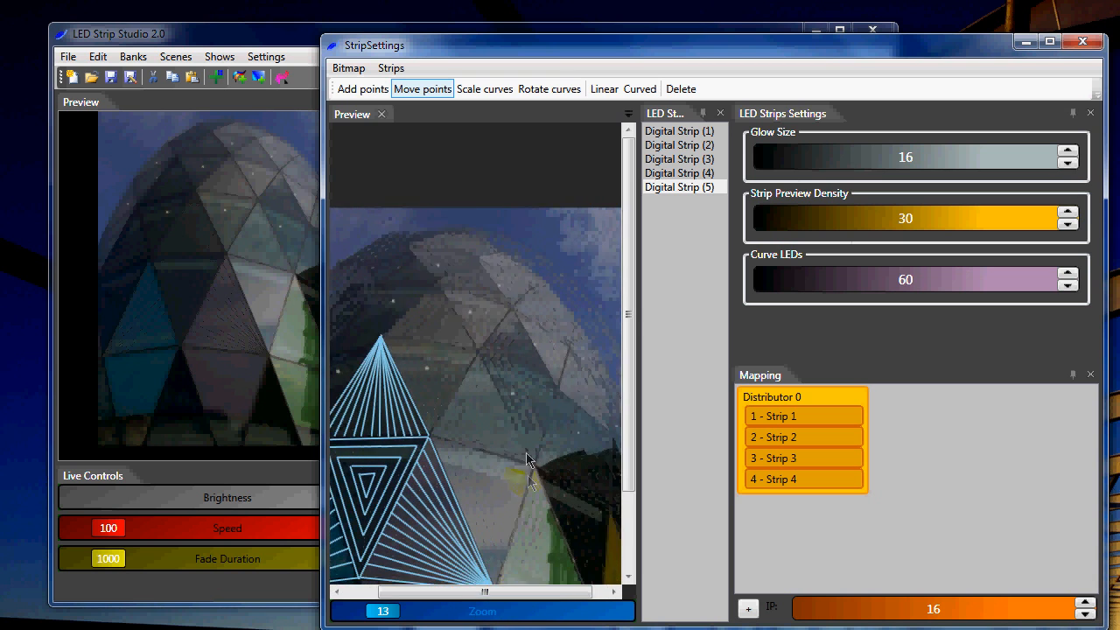
Add a sixth Digital Strip across the neighboring triangular panel and close the StripSettings window.
click(362, 88)
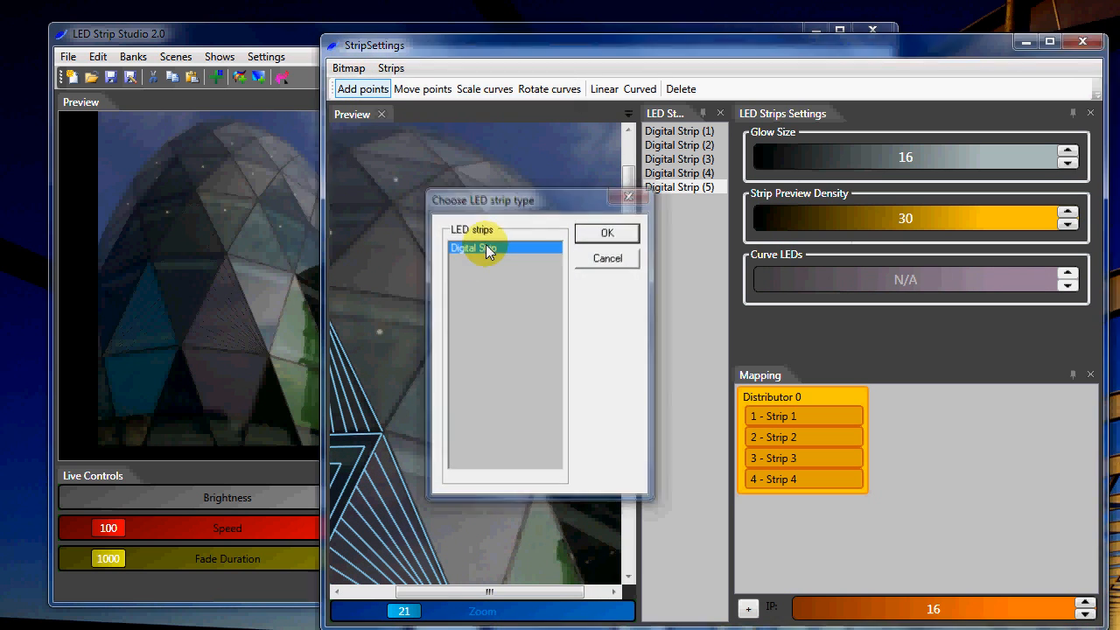
click(605, 233)
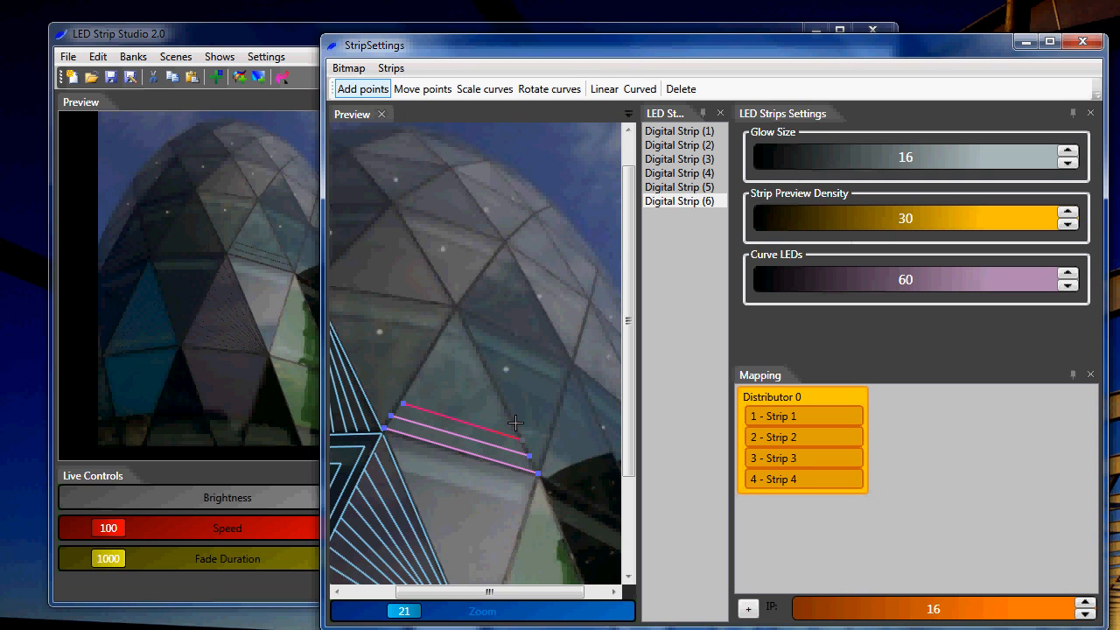
click(504, 406)
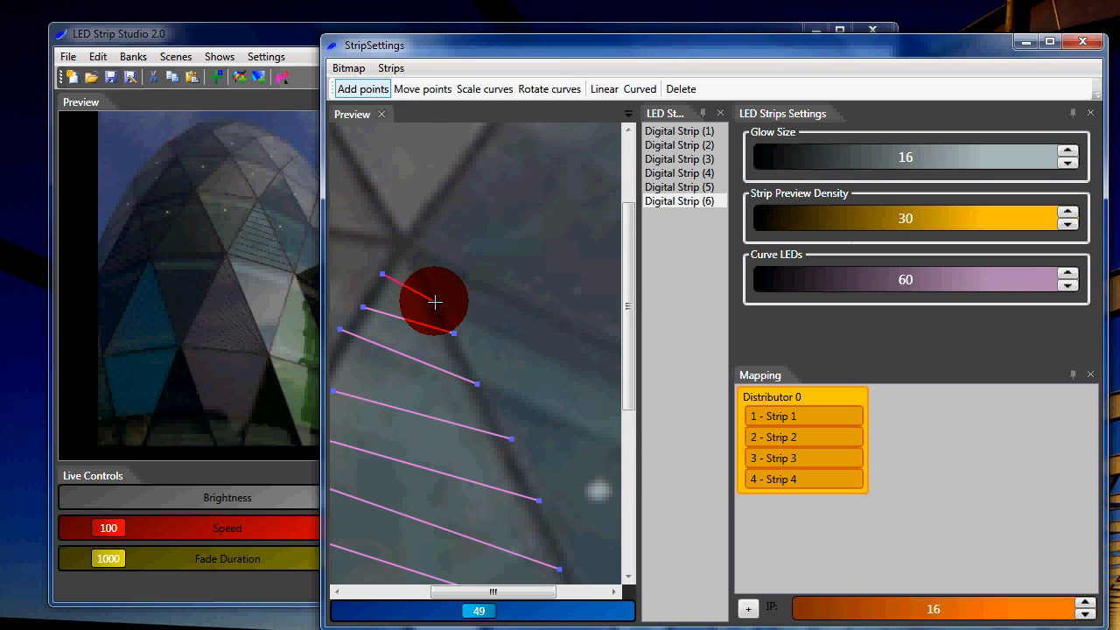
click(423, 87)
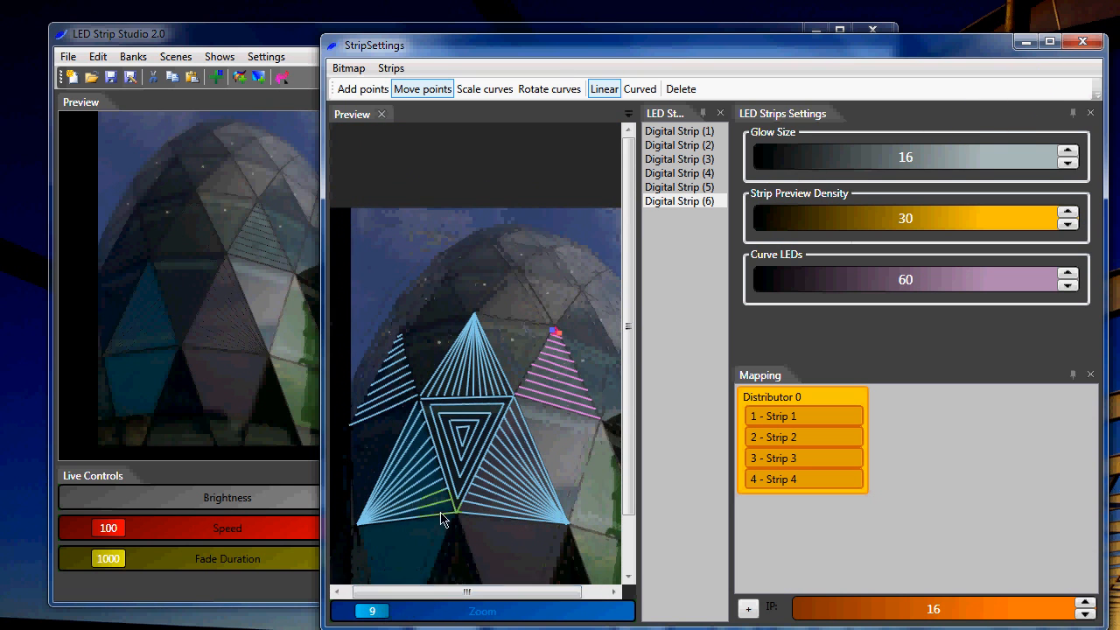
click(1081, 42)
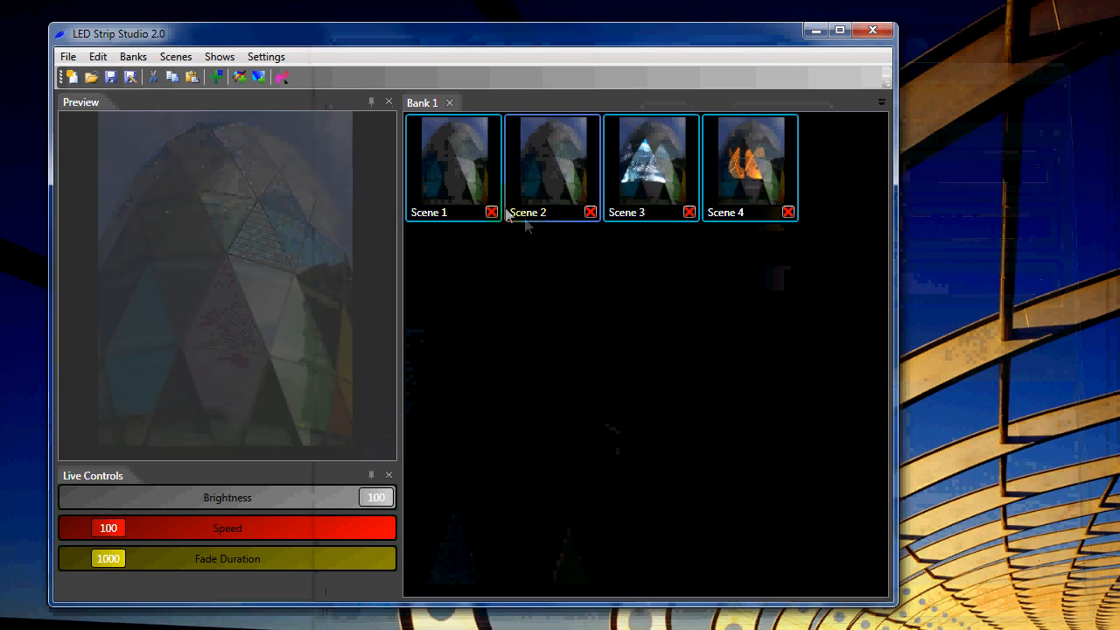
Preview Bank 1's scenes in turn, ending with Scene 4's orange pattern playing on the building.
click(452, 166)
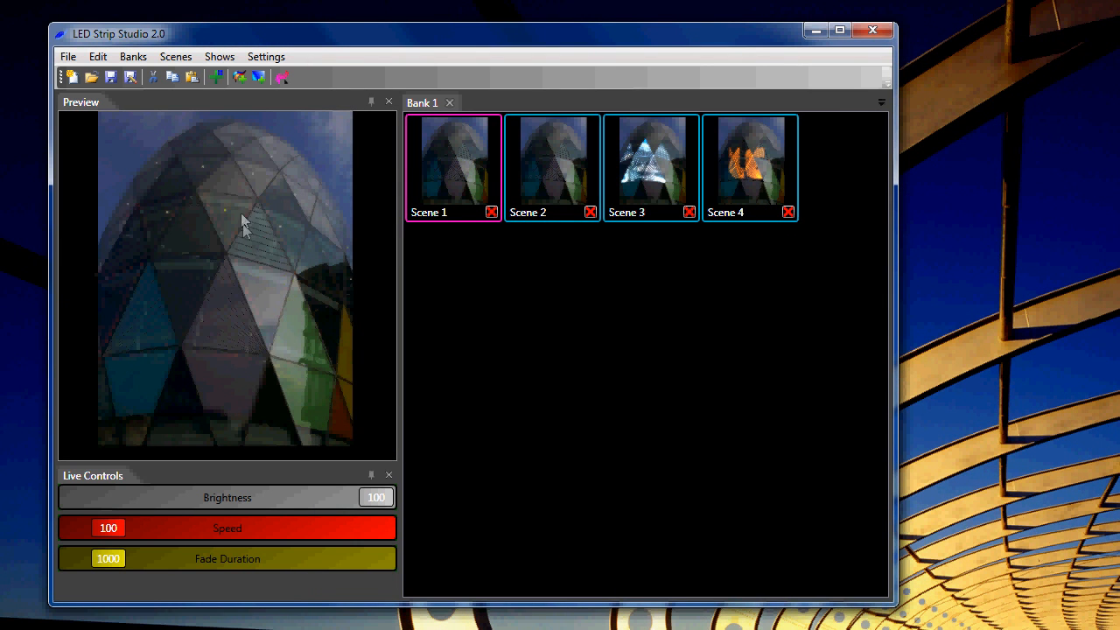
click(651, 166)
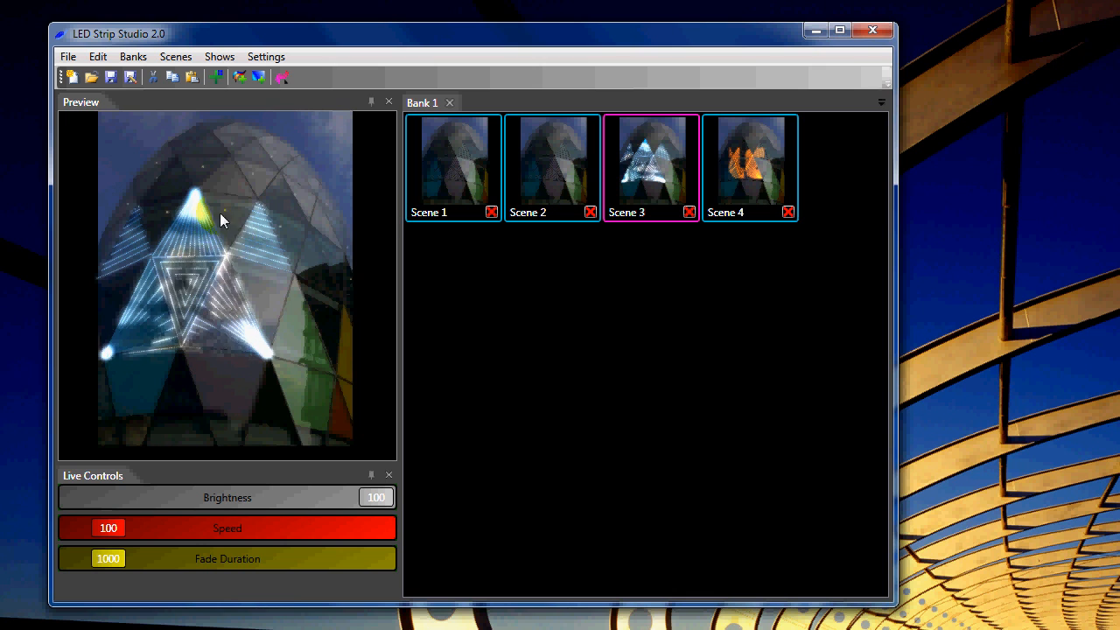
mouse_move(259, 213)
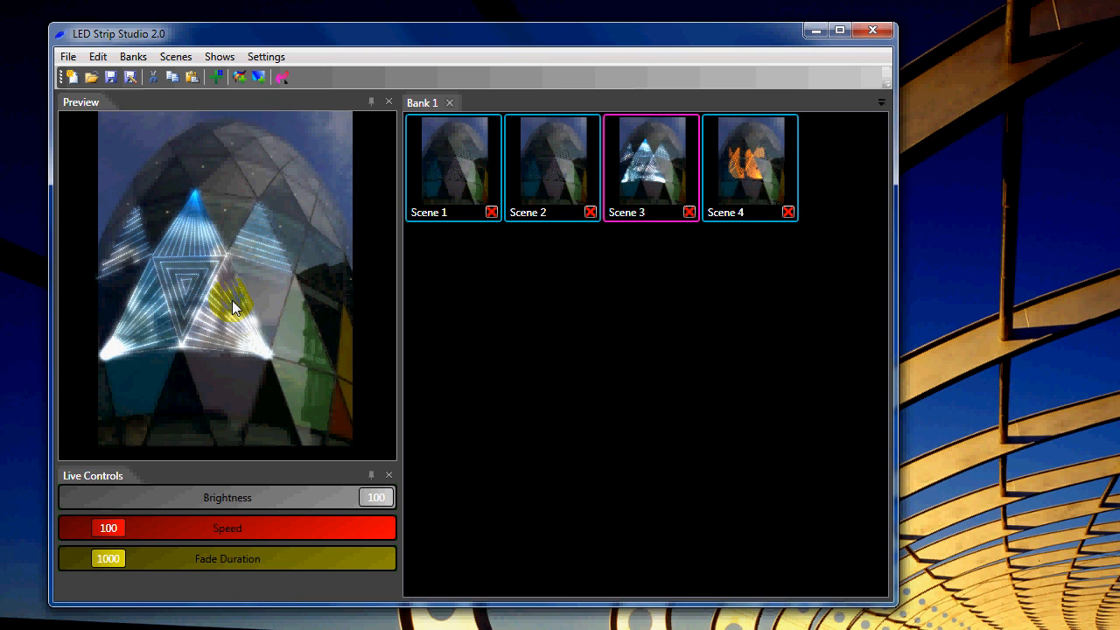
click(749, 166)
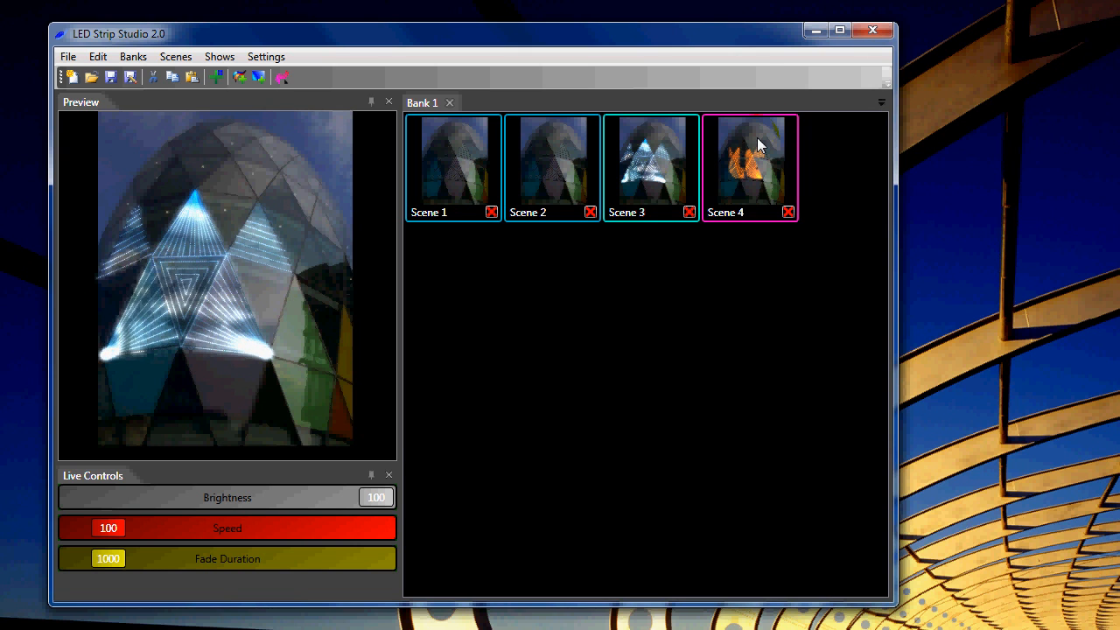
click(749, 161)
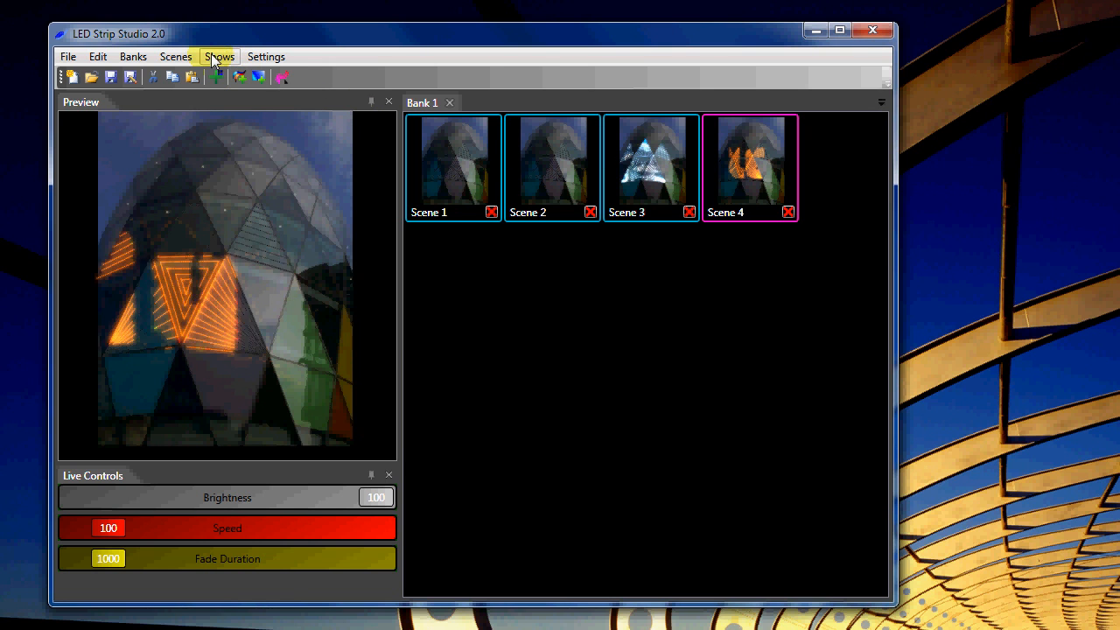
mouse_move(241, 77)
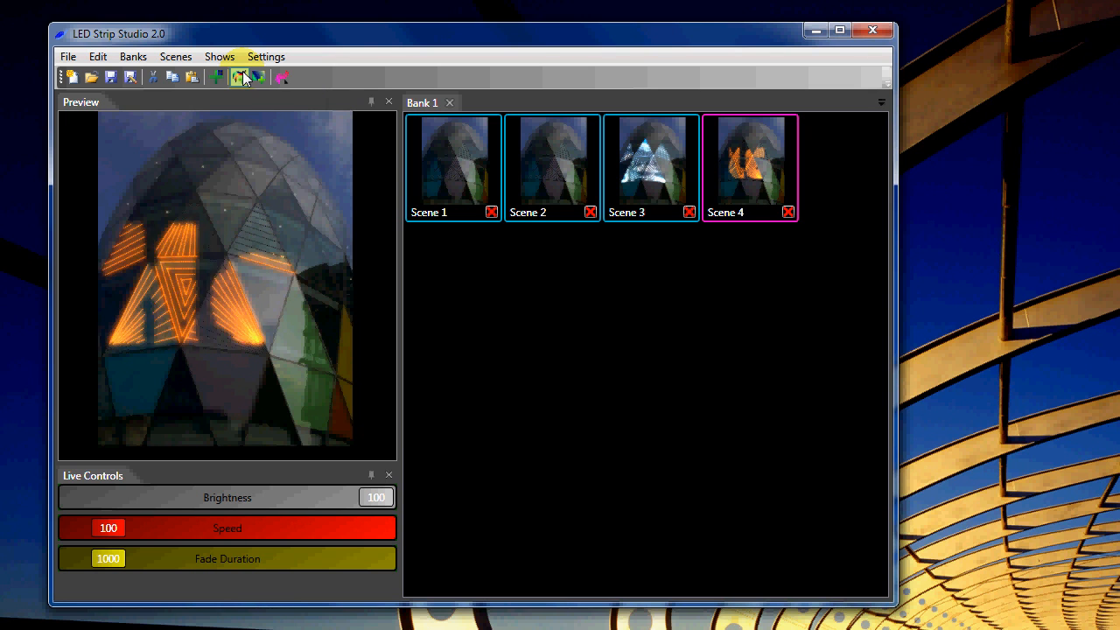
mouse_move(240, 77)
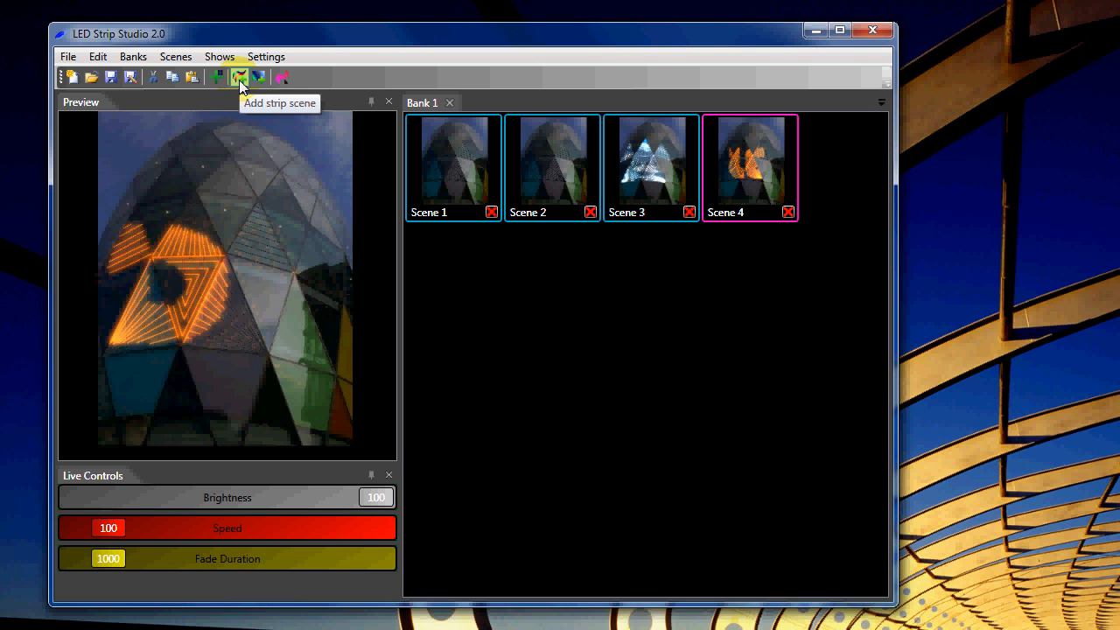
Add Scene 5 to Bank 1, select strips on the building and add an animation to them.
click(240, 77)
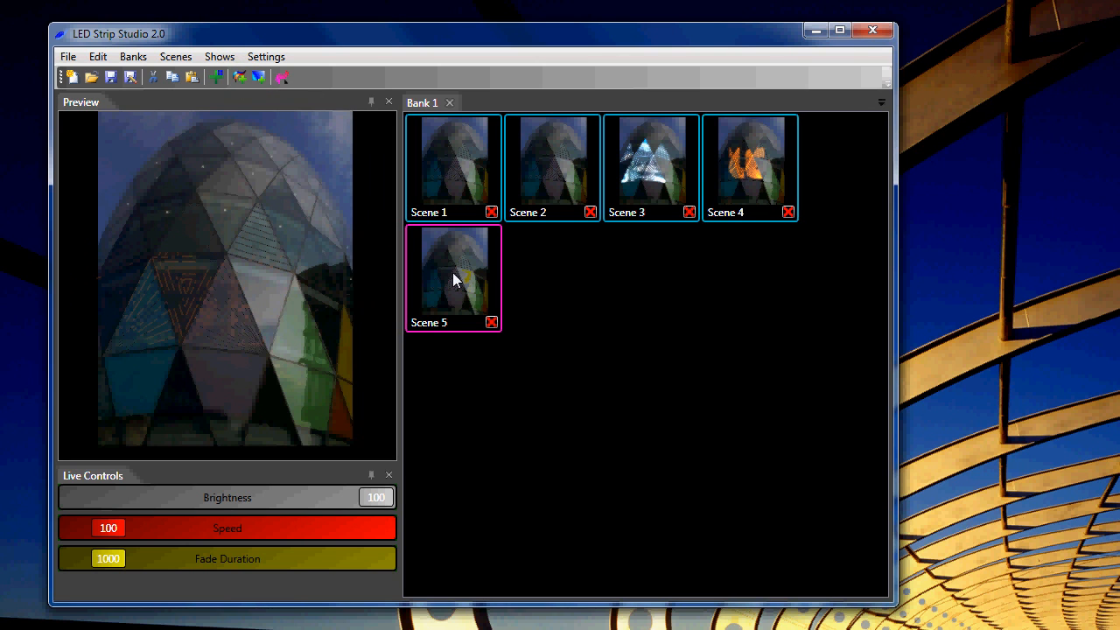
double_click(453, 265)
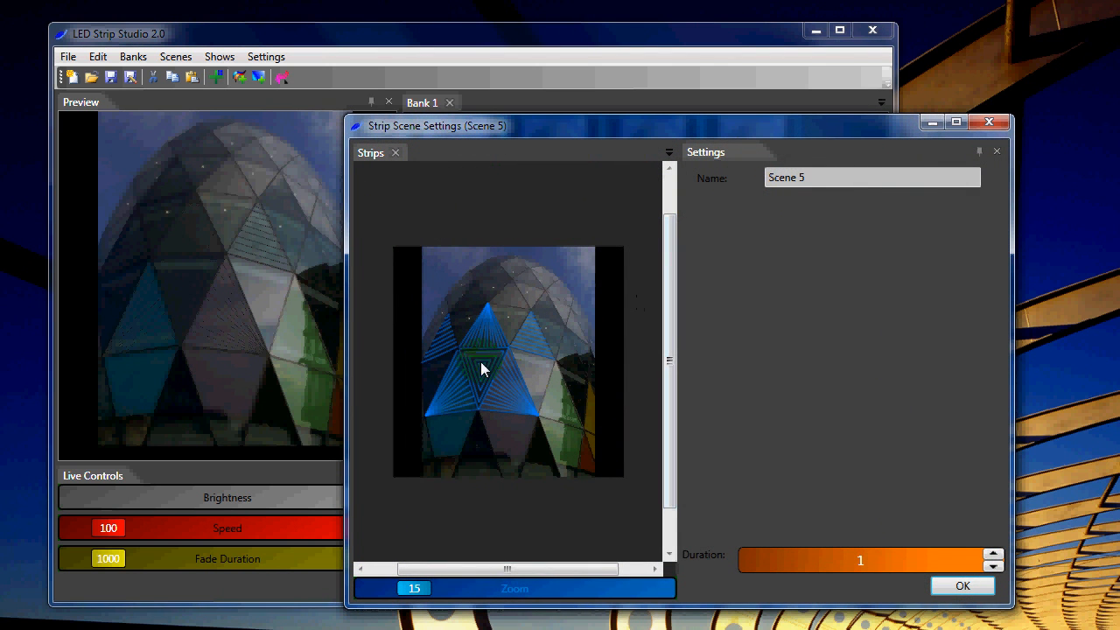
click(480, 339)
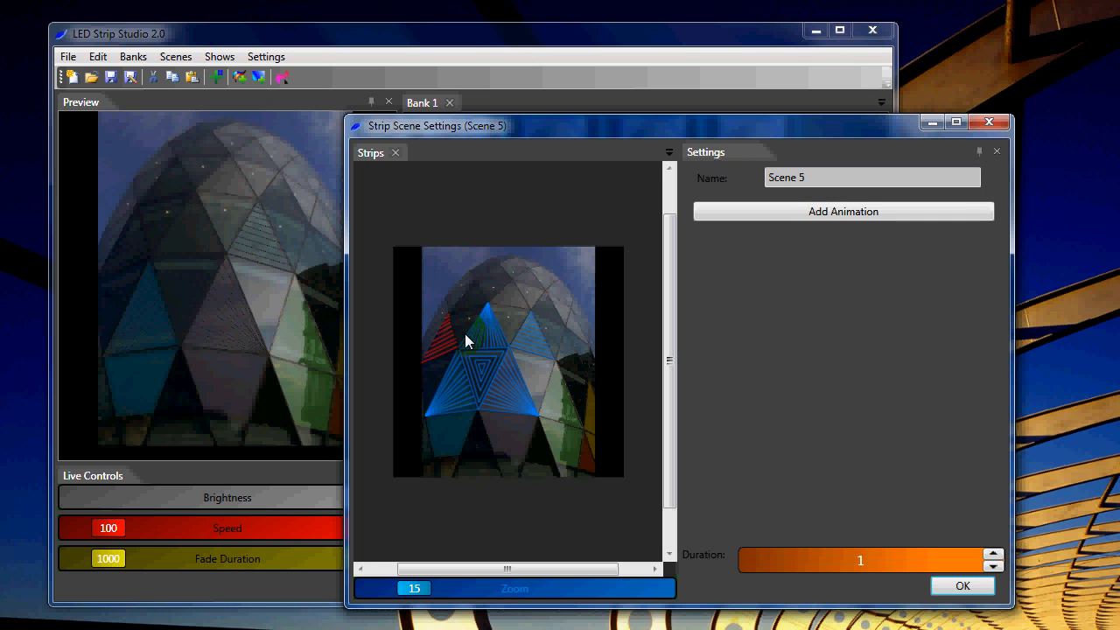
mouse_move(843, 211)
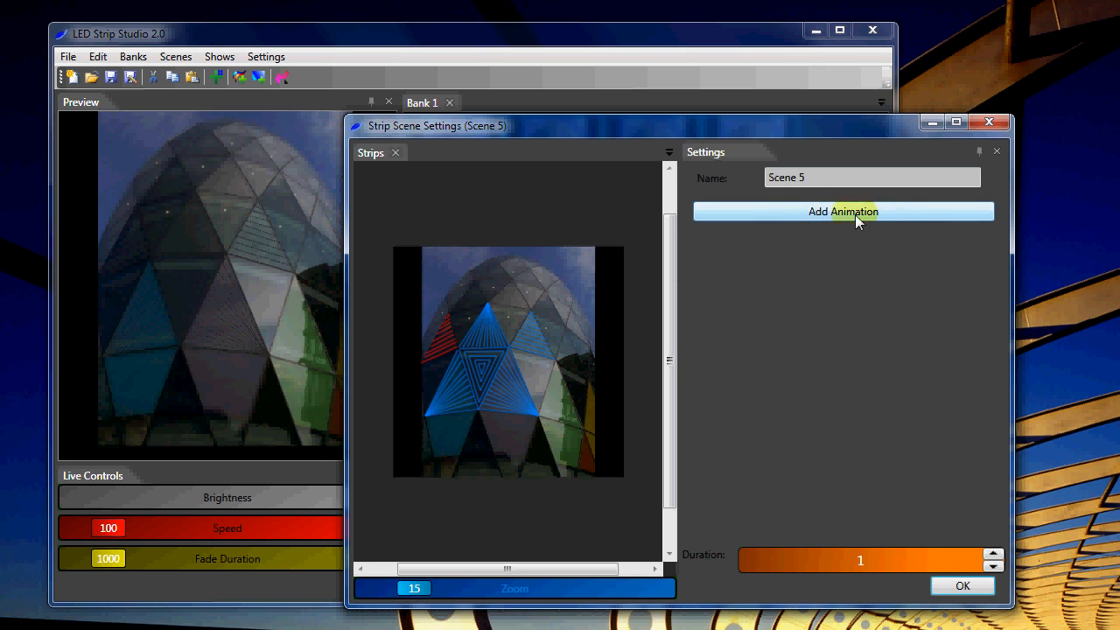
click(843, 210)
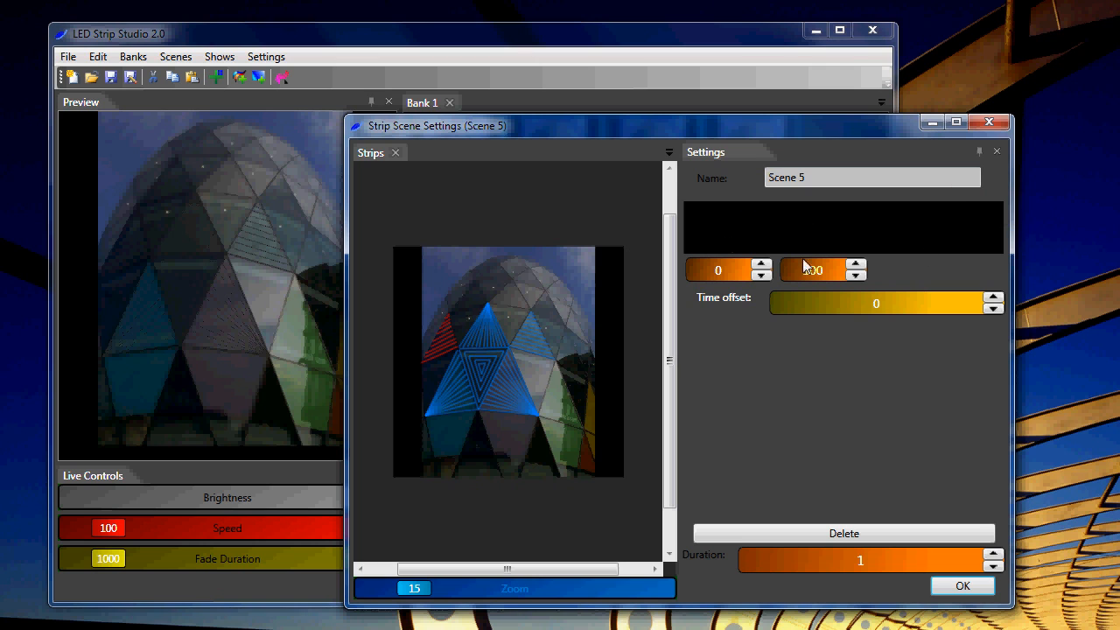
Set the animation's colour gradient stops to red and blue in the Colors dialog.
click(854, 264)
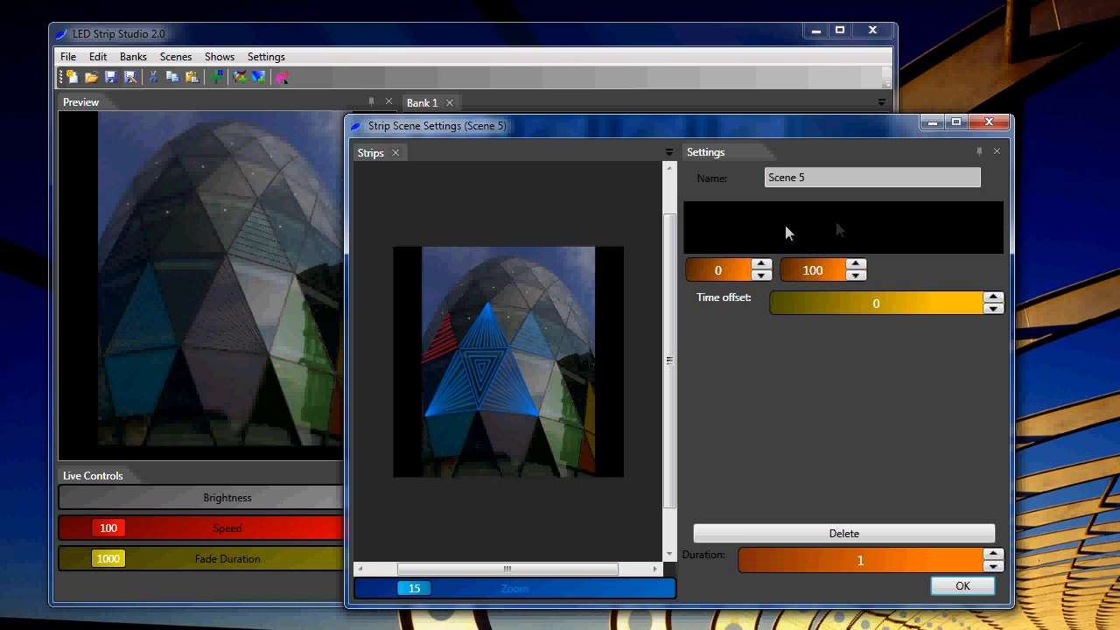
mouse_move(781, 239)
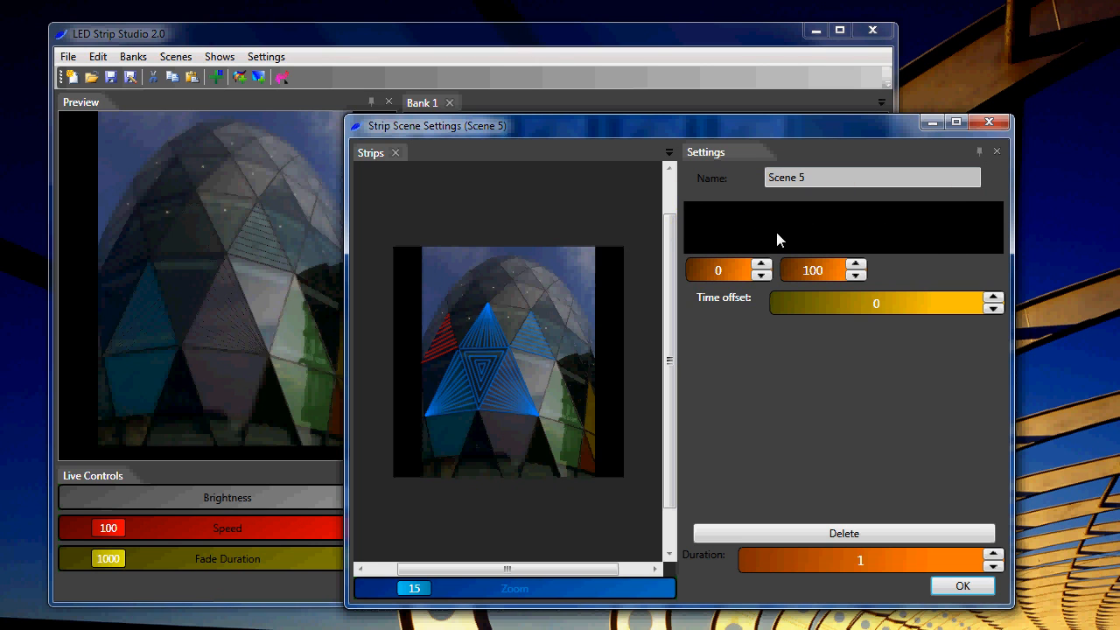
mouse_move(791, 227)
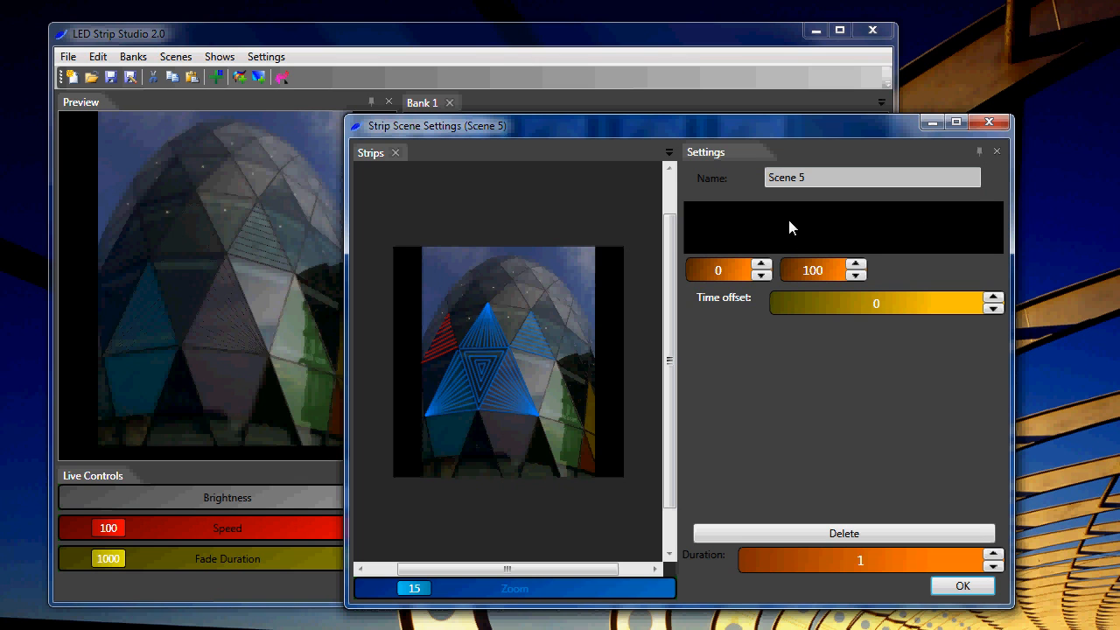
mouse_move(726, 238)
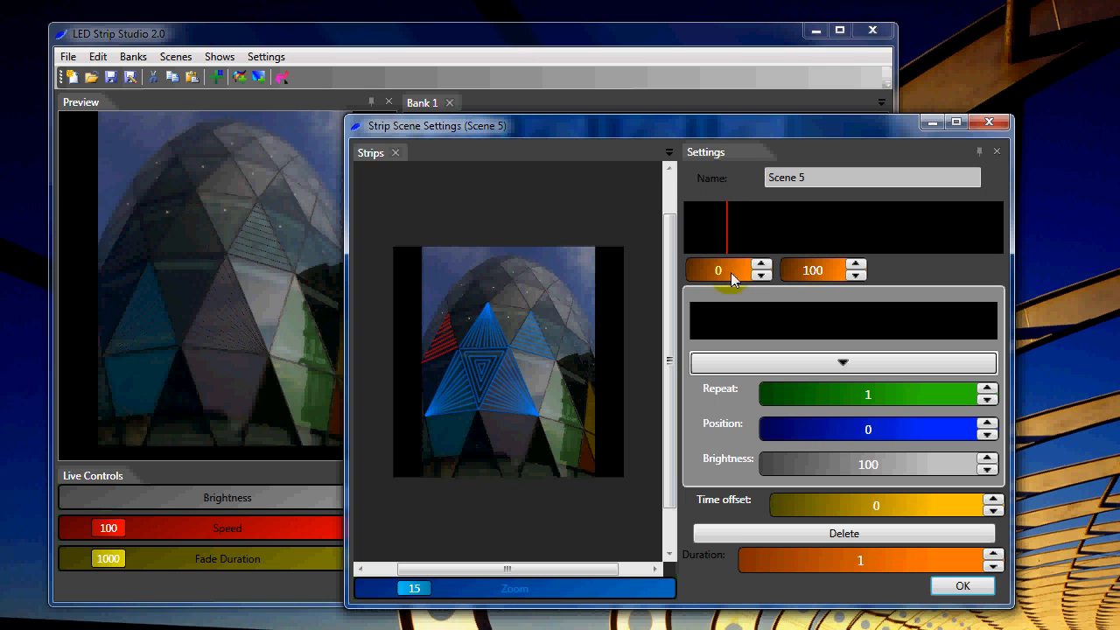
mouse_move(779, 322)
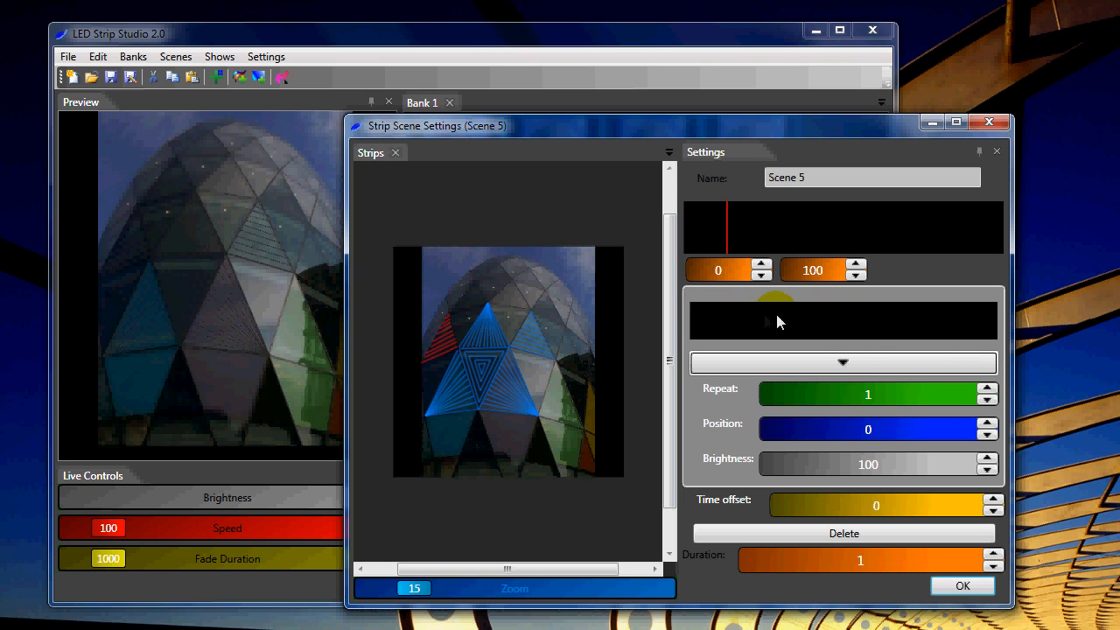
mouse_move(753, 327)
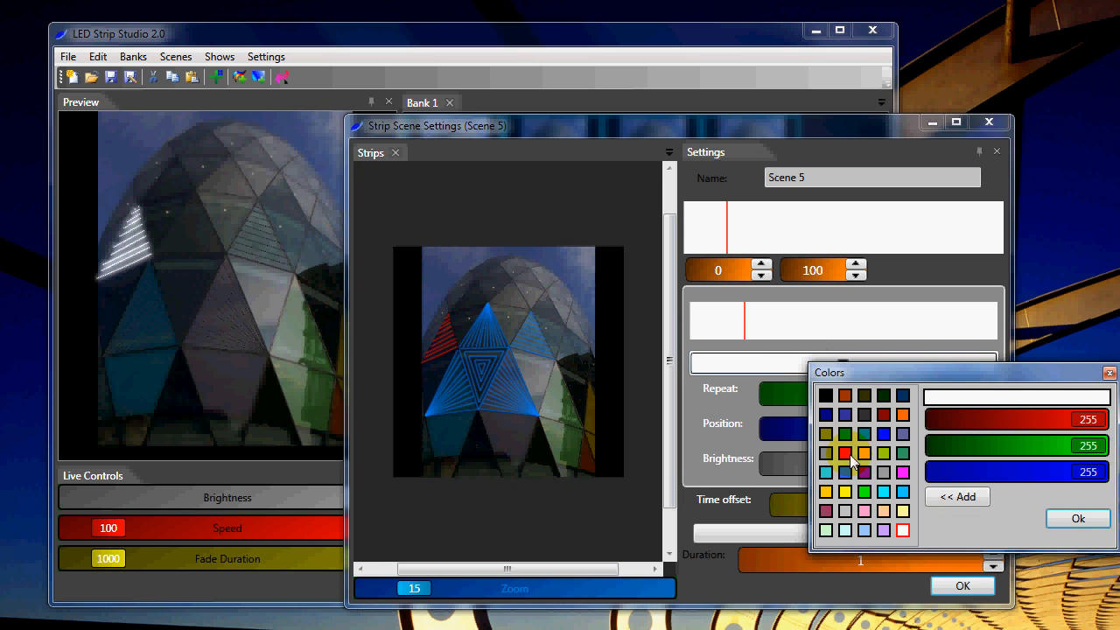
click(1078, 517)
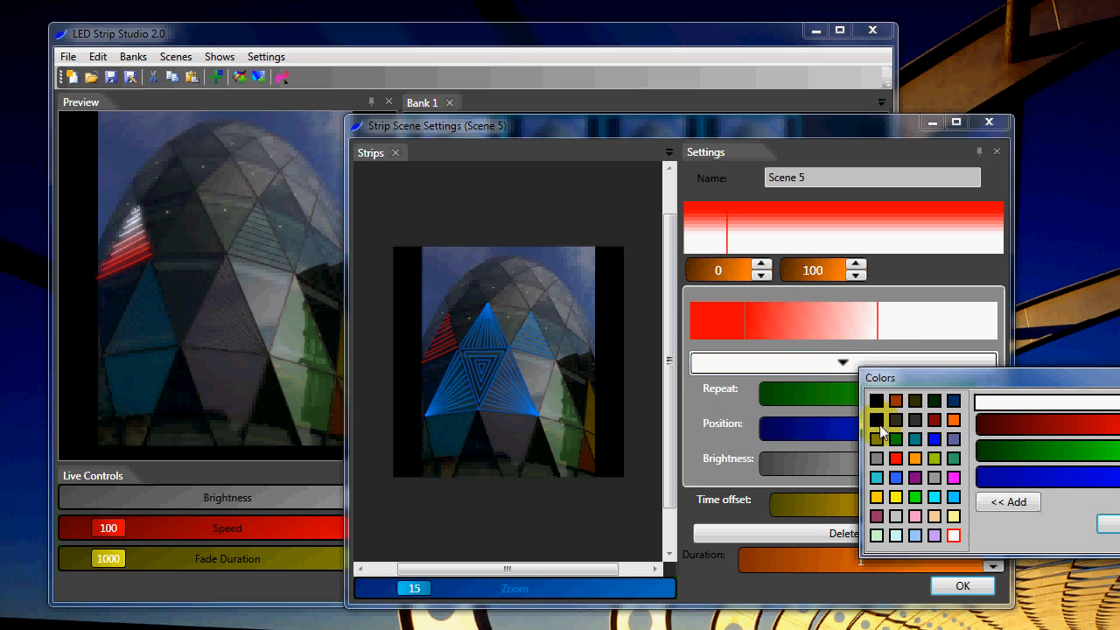
click(877, 421)
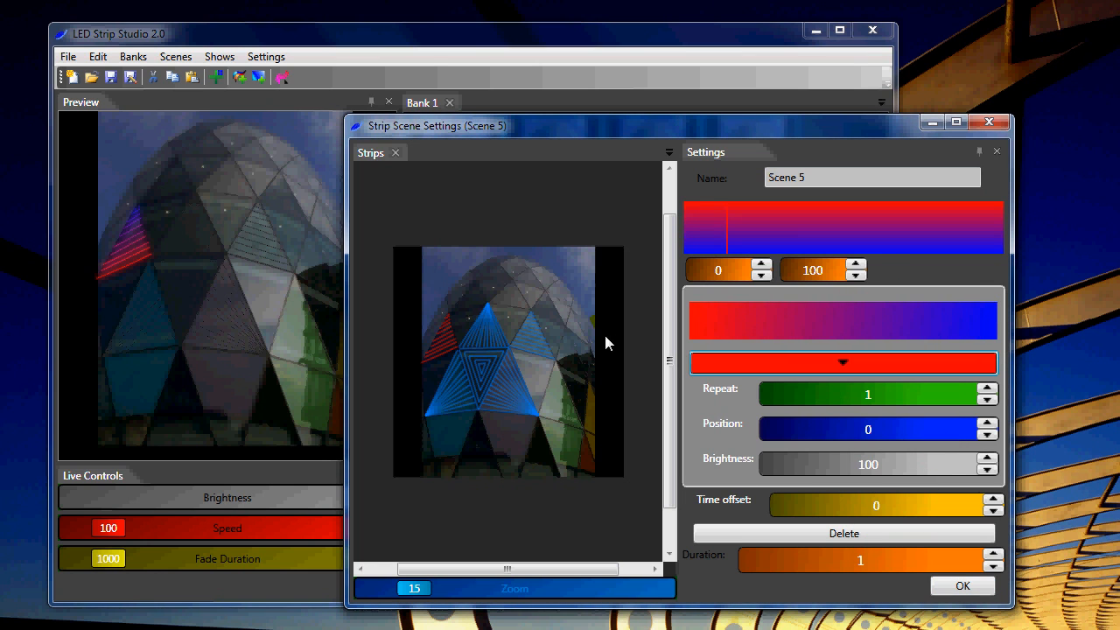
mouse_move(144, 245)
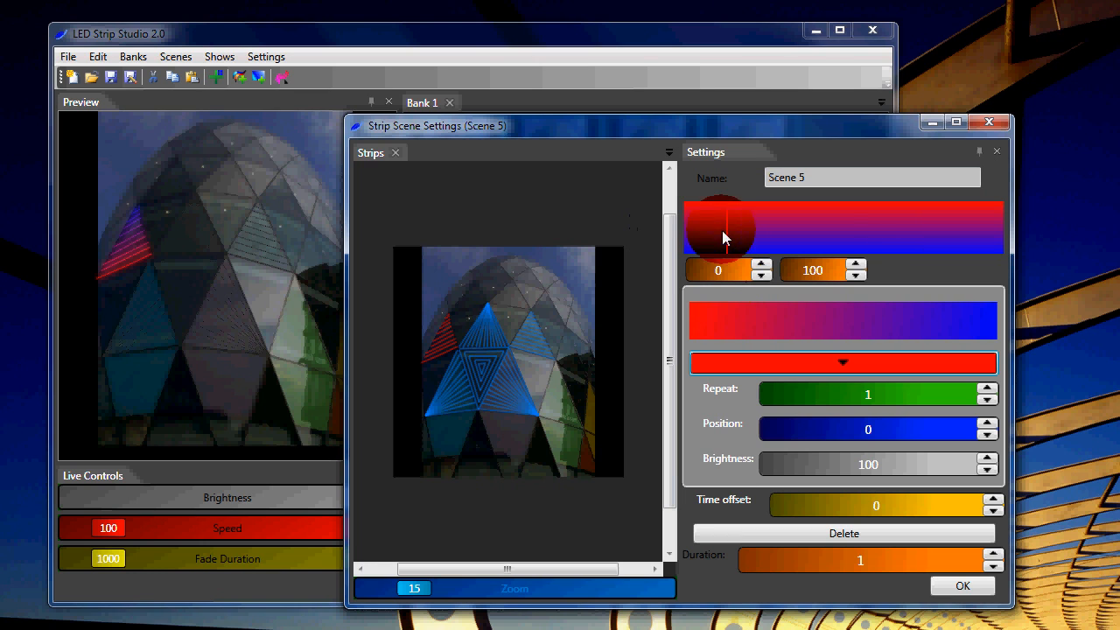
Finish the gradient edit so the red-to-blue animation applies to Scene 5's triangle strips.
right_click(721, 236)
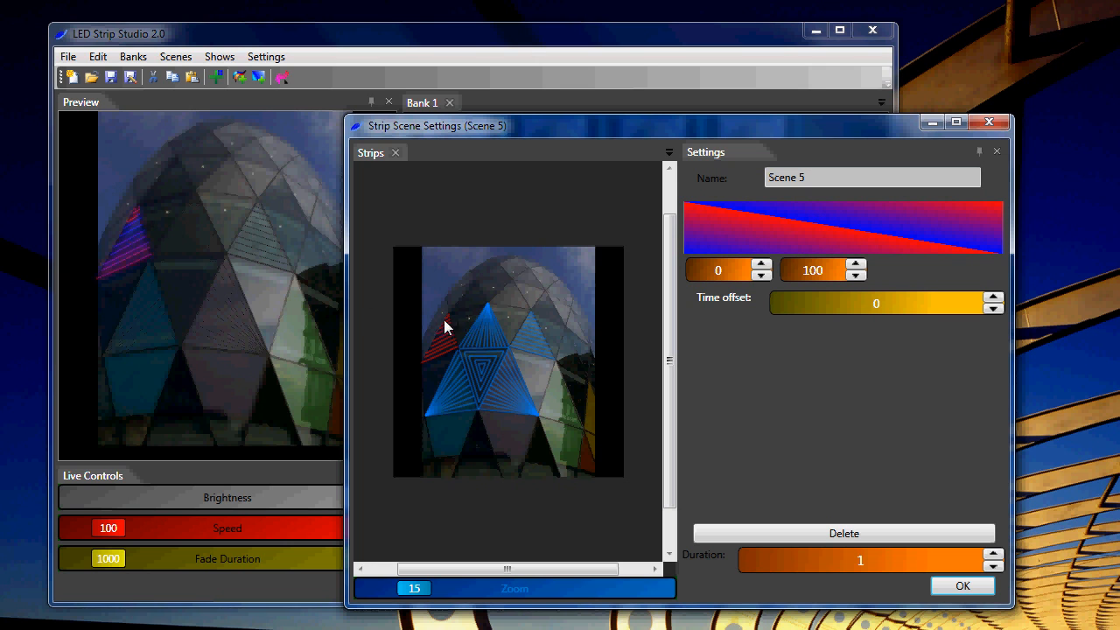
mouse_move(446, 347)
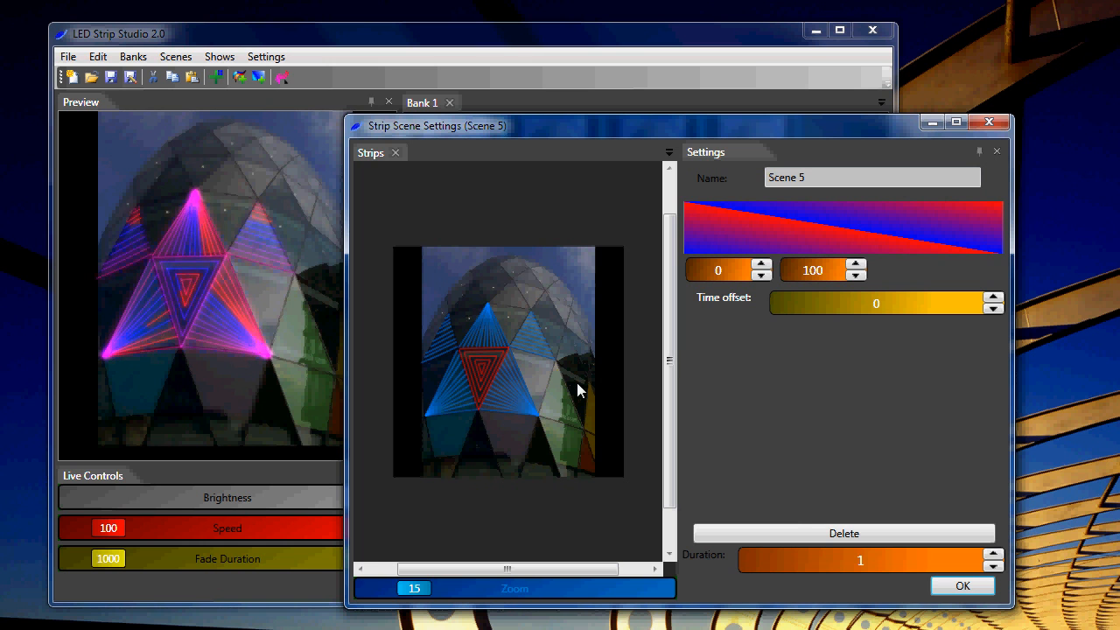
mouse_move(626, 493)
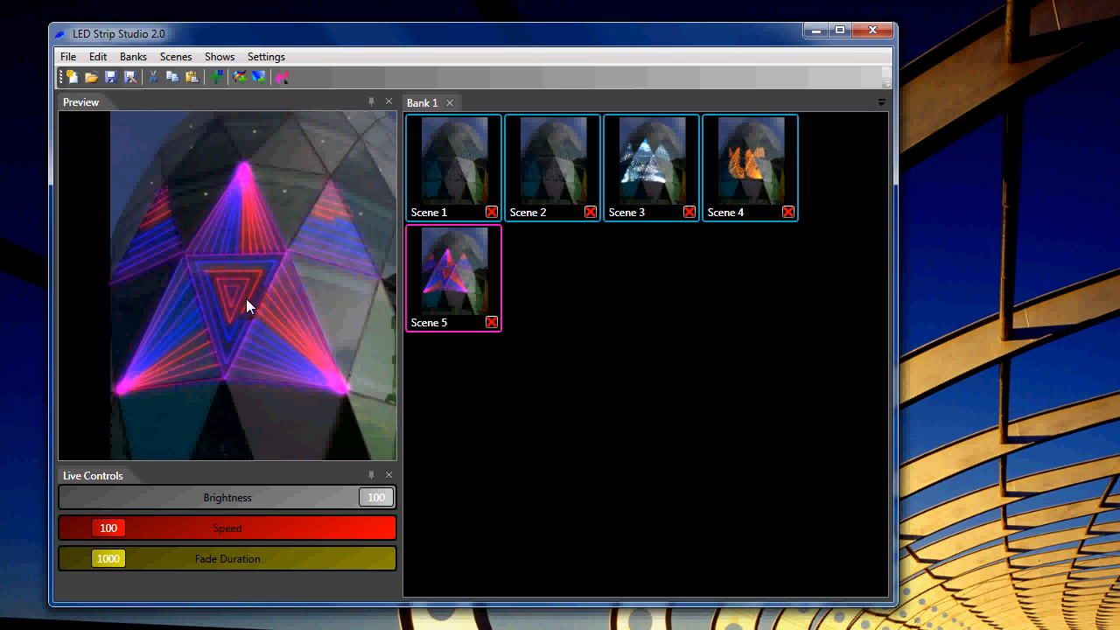
mouse_move(259, 262)
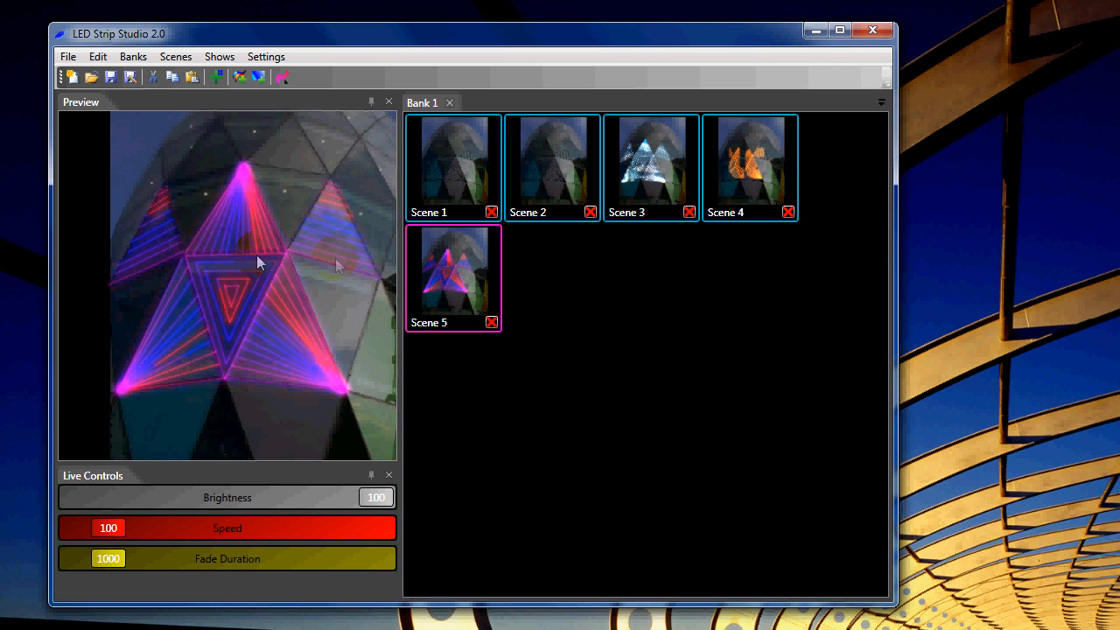